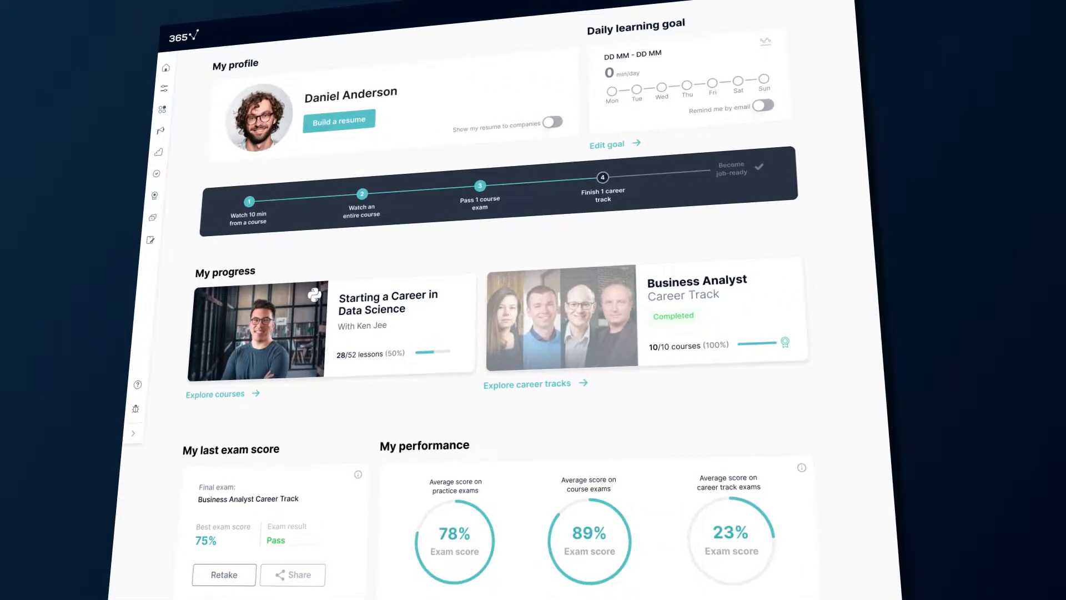
- Scroll down the dashboard toward the course library and career track course listings
scroll("down", 3)
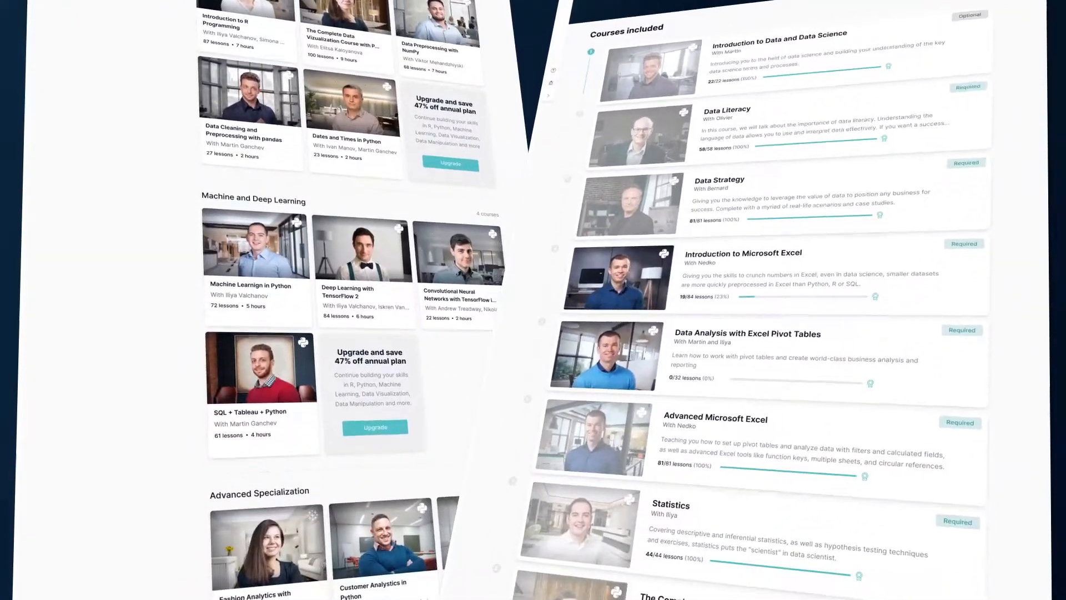
- Scroll the course lists down to reach the Course exams list with results, best scores and attempts
scroll("down", 3)
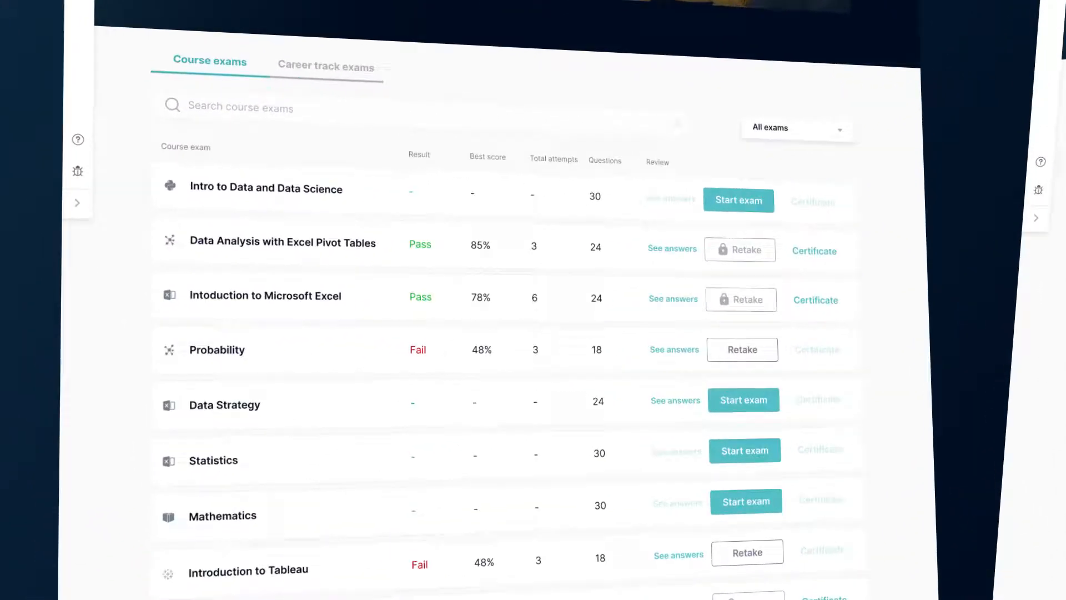
- Go back to the dashboard's Daily learning goal panel showing 30 minutes per day
left_click(742, 349)
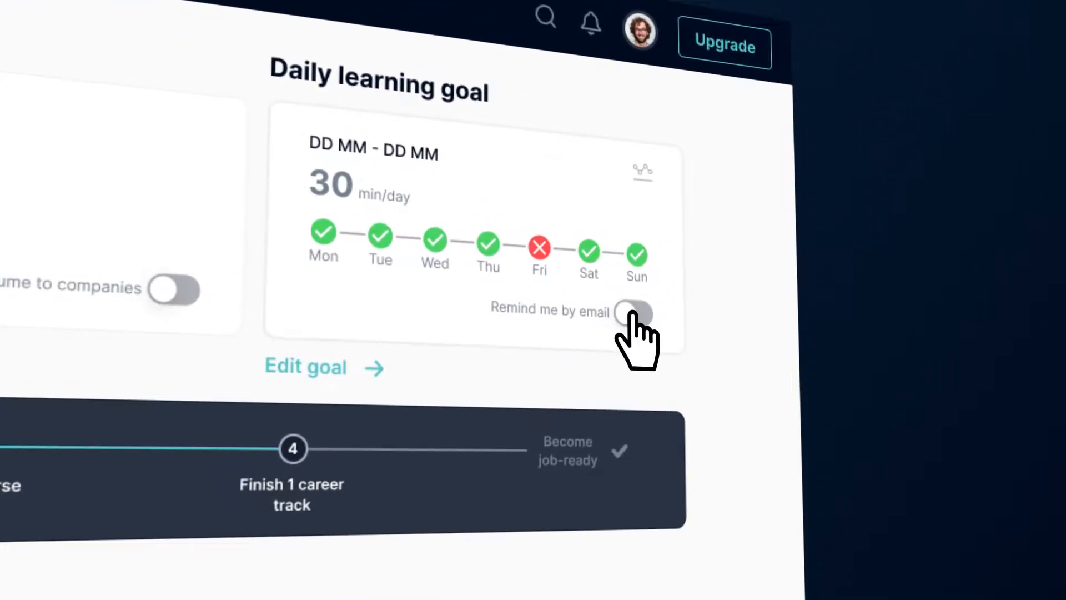
- Switch on 'Remind me by email', finish the Build a resume wizard, and switch on 'Show my resume to companies'
left_click(632, 314)
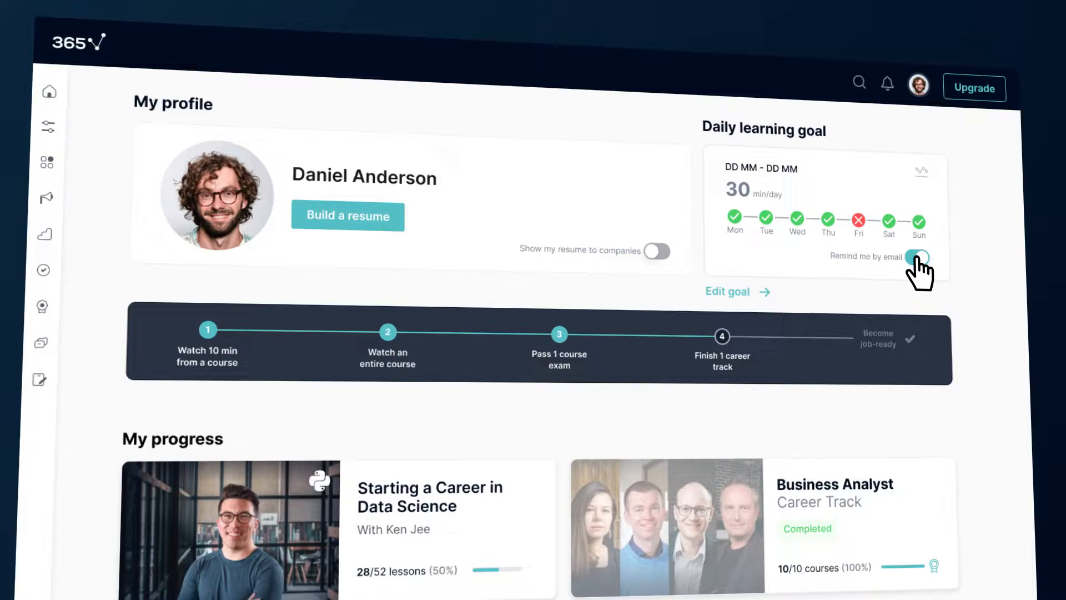
left_click(348, 217)
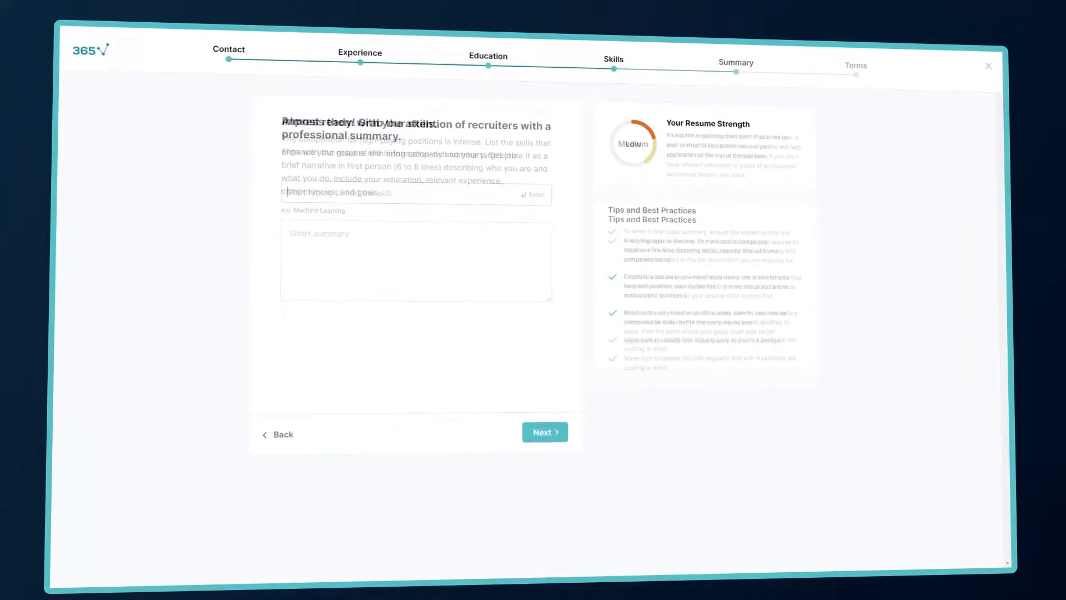
left_click(544, 432)
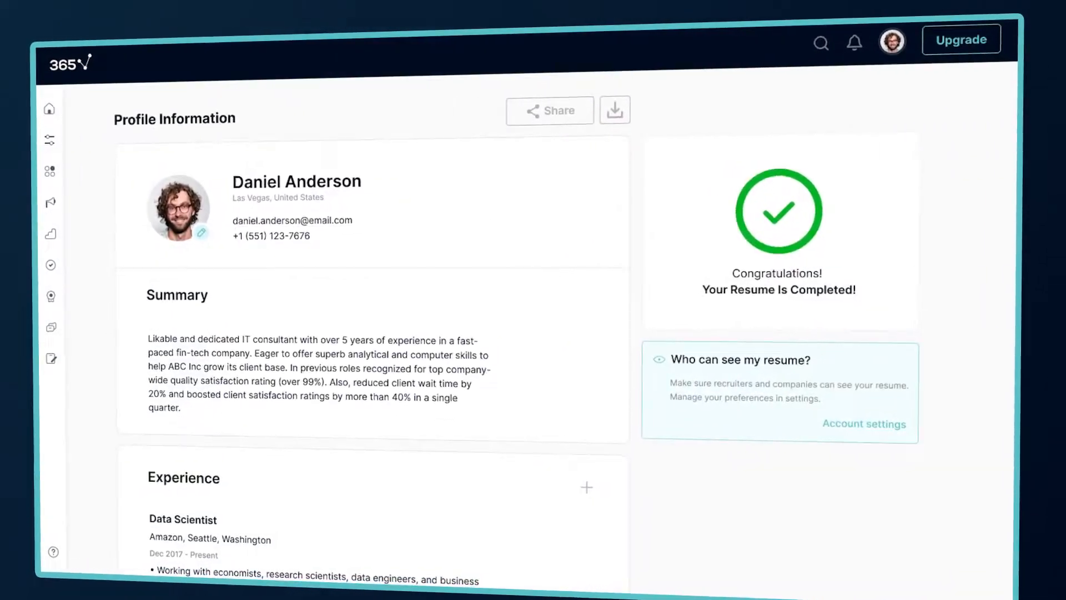
scroll("down", 3)
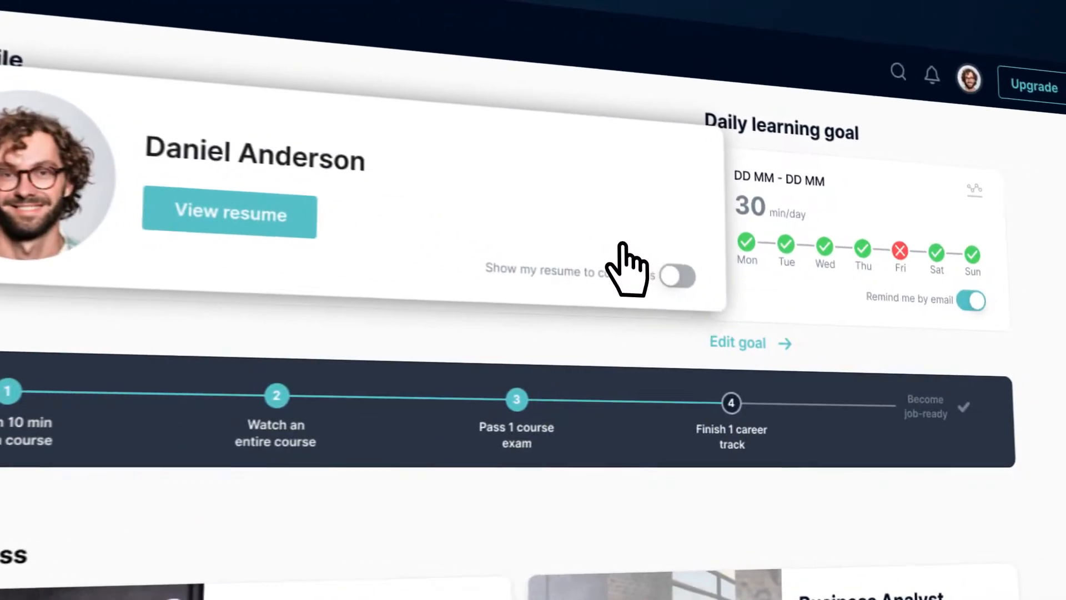
left_click(677, 276)
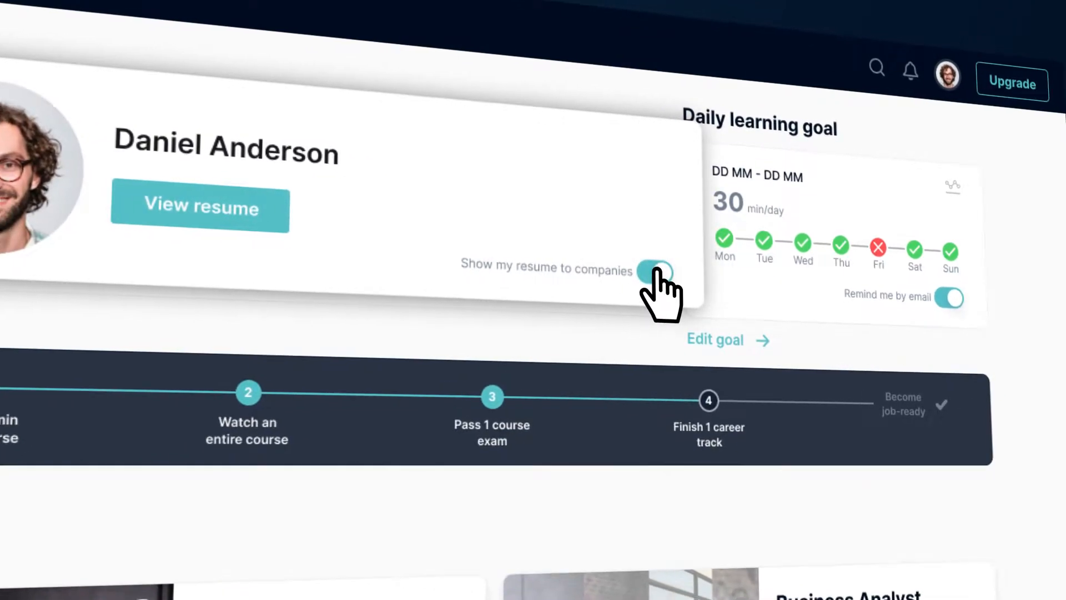